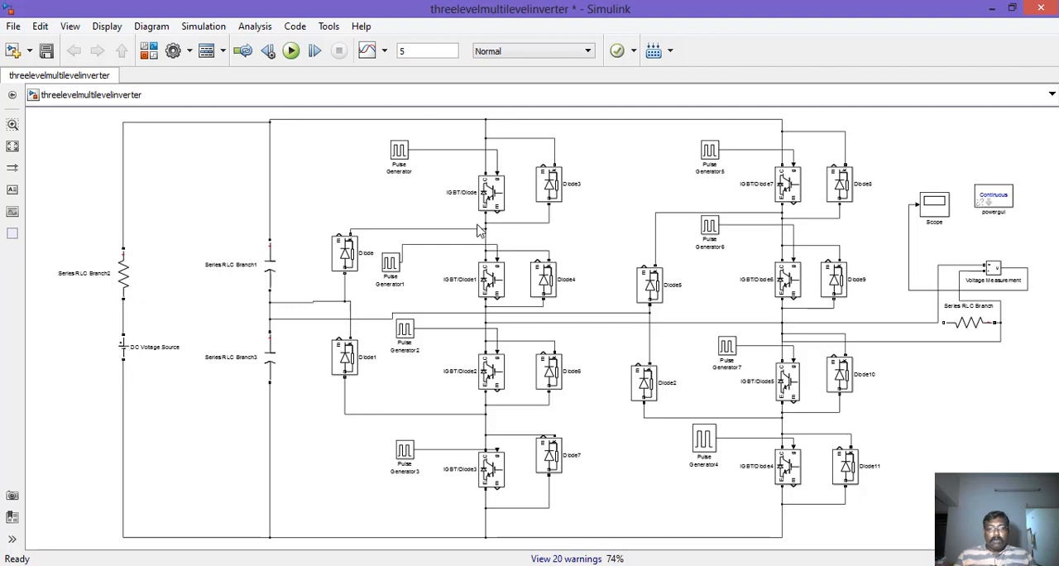
pyautogui.moveTo(727, 167)
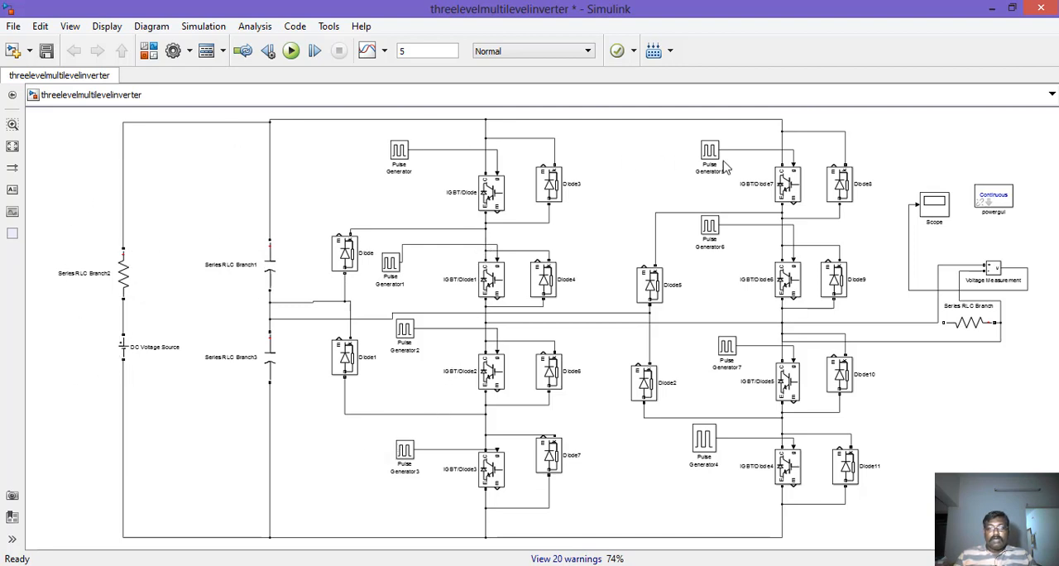
pyautogui.moveTo(626, 470)
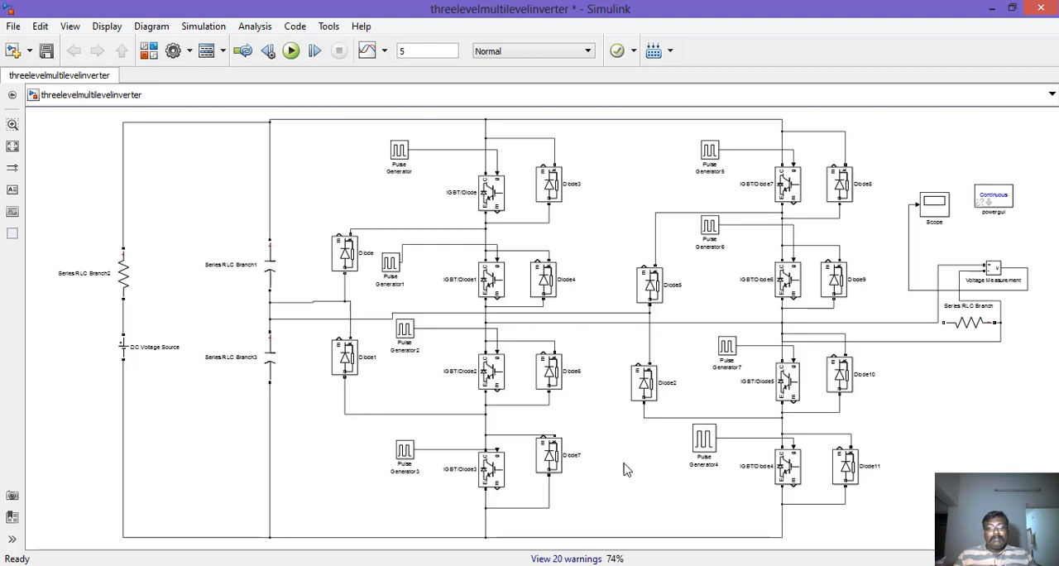
# - Review and accept the 200 V DC source and series resistor branch settings
pyautogui.click(123, 346)
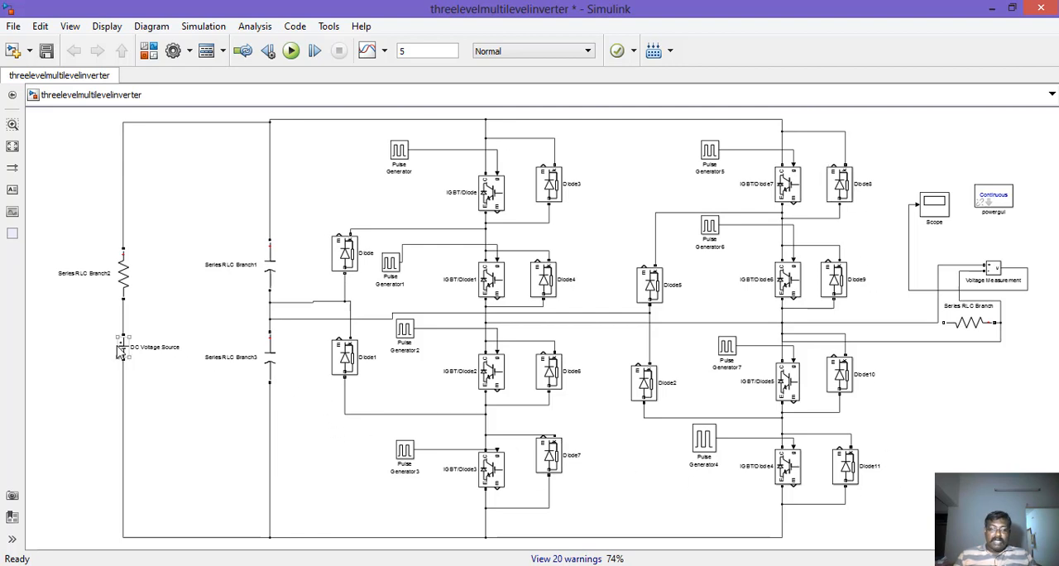
pyautogui.doubleClick(123, 346)
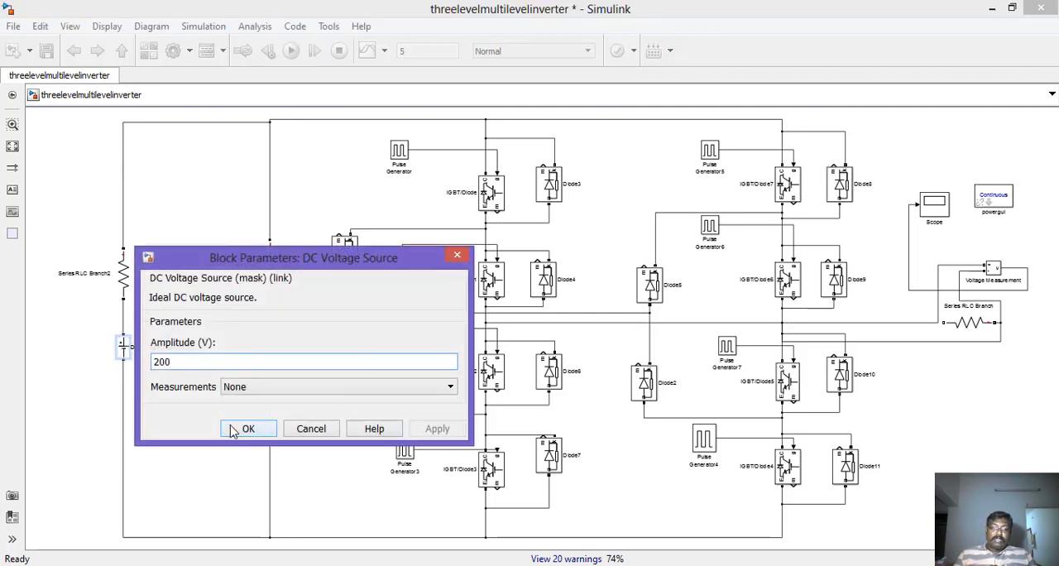
pyautogui.click(249, 429)
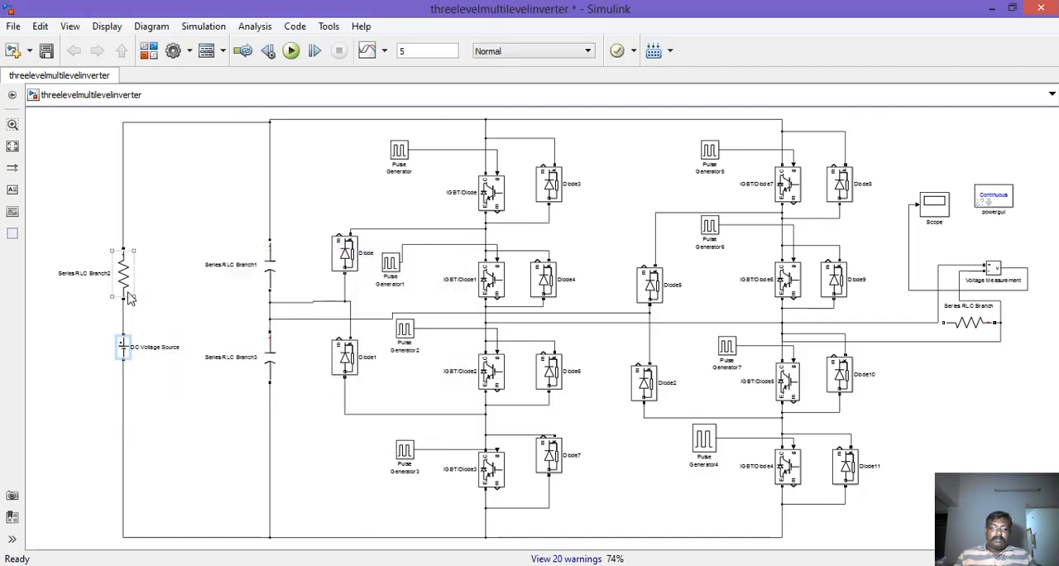
pyautogui.doubleClick(122, 273)
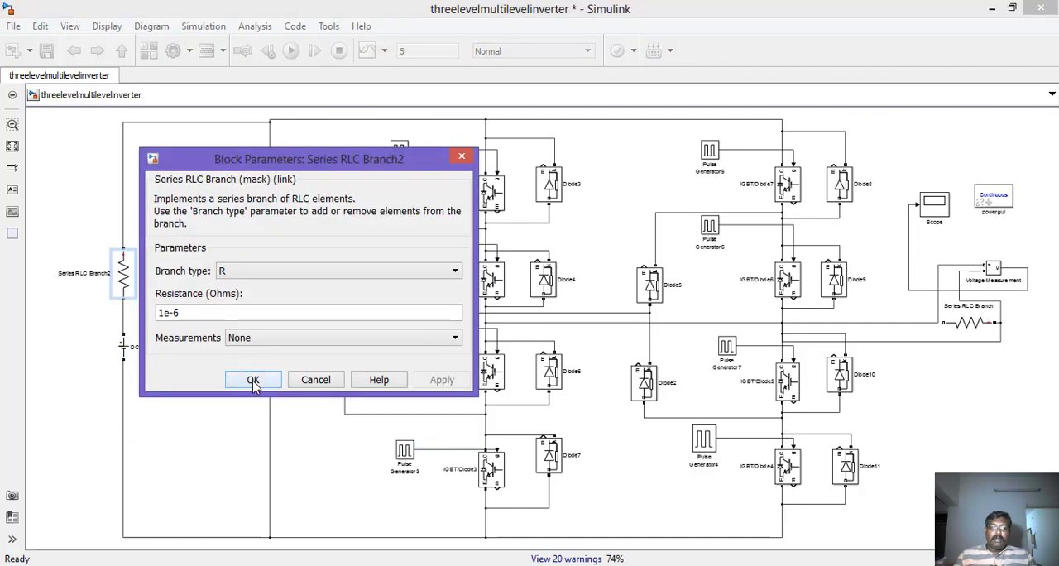
pyautogui.click(254, 379)
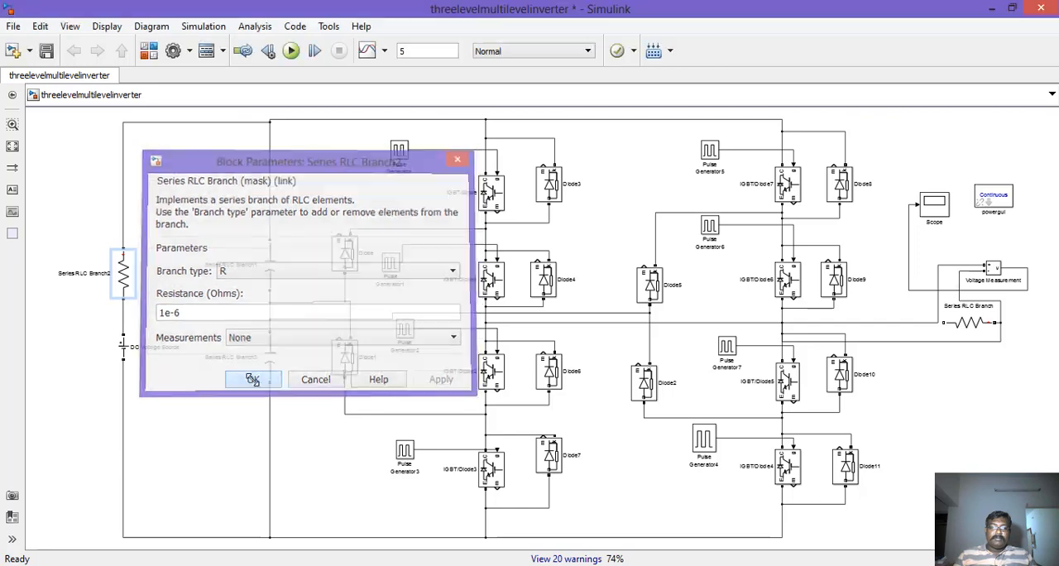
# - Review and accept the upper and lower DC-link capacitor branch settings
pyautogui.click(252, 379)
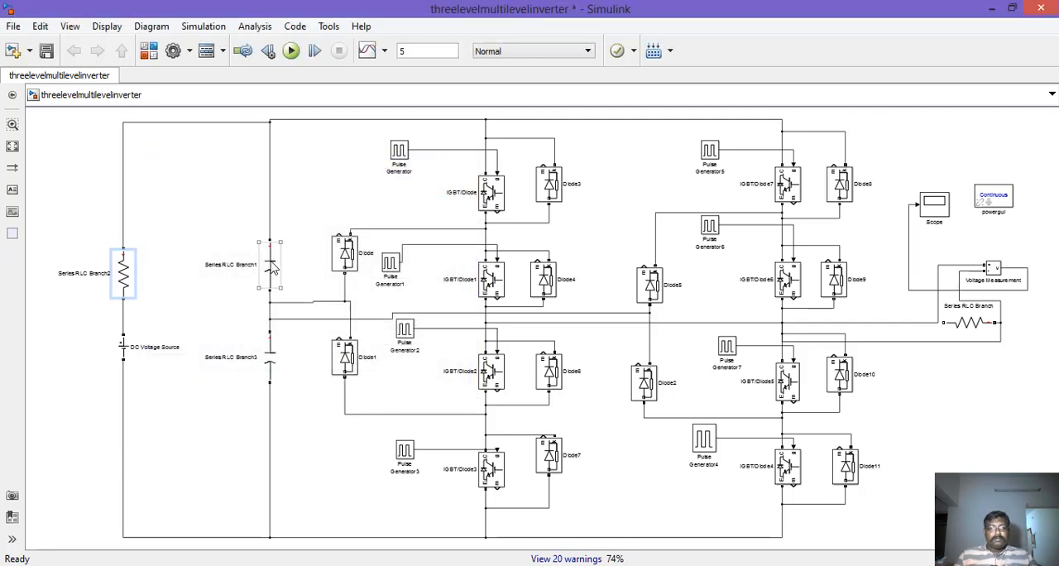
pyautogui.doubleClick(272, 265)
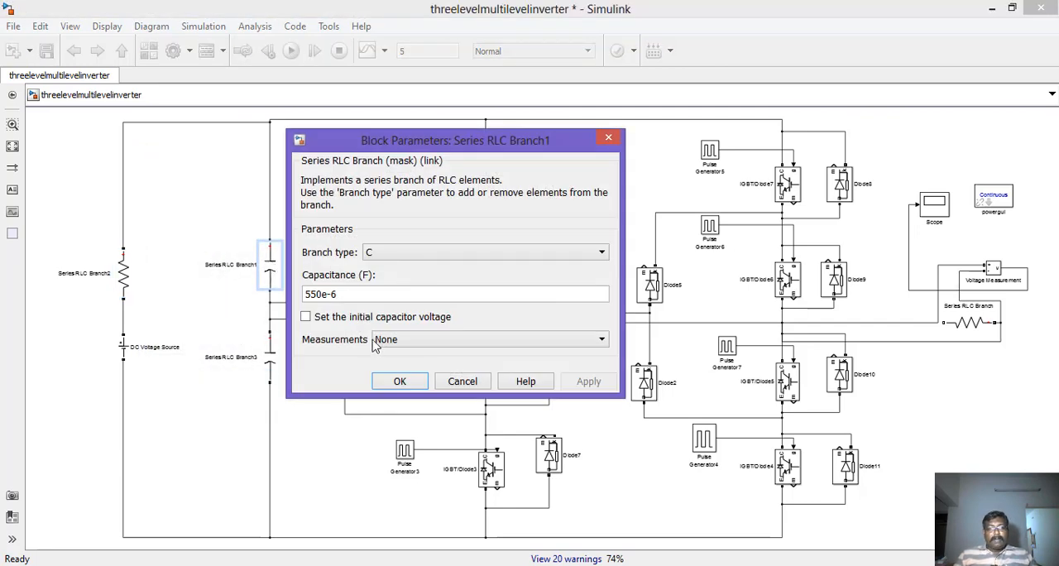
pyautogui.click(401, 381)
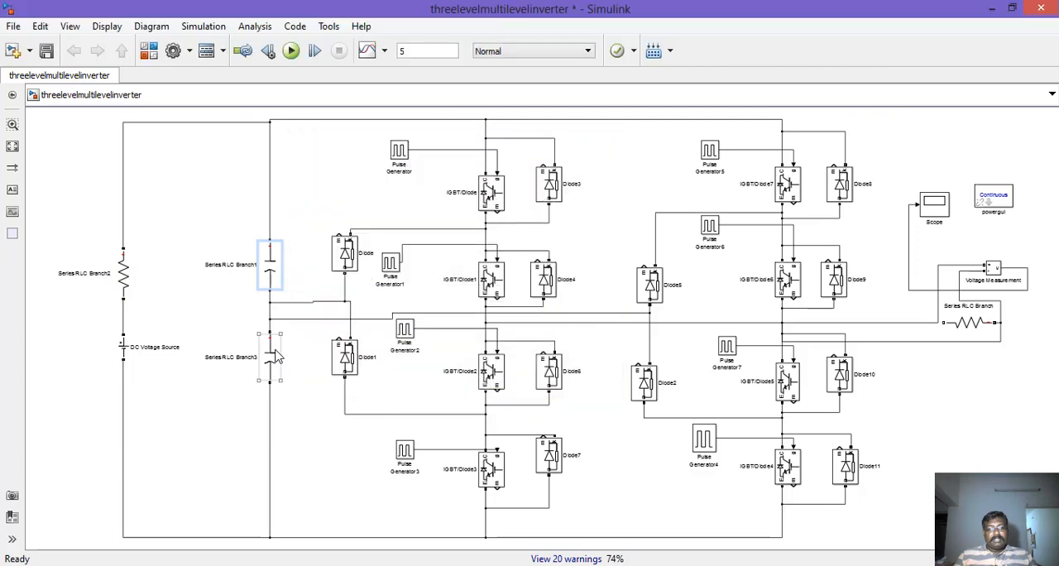
pyautogui.doubleClick(271, 356)
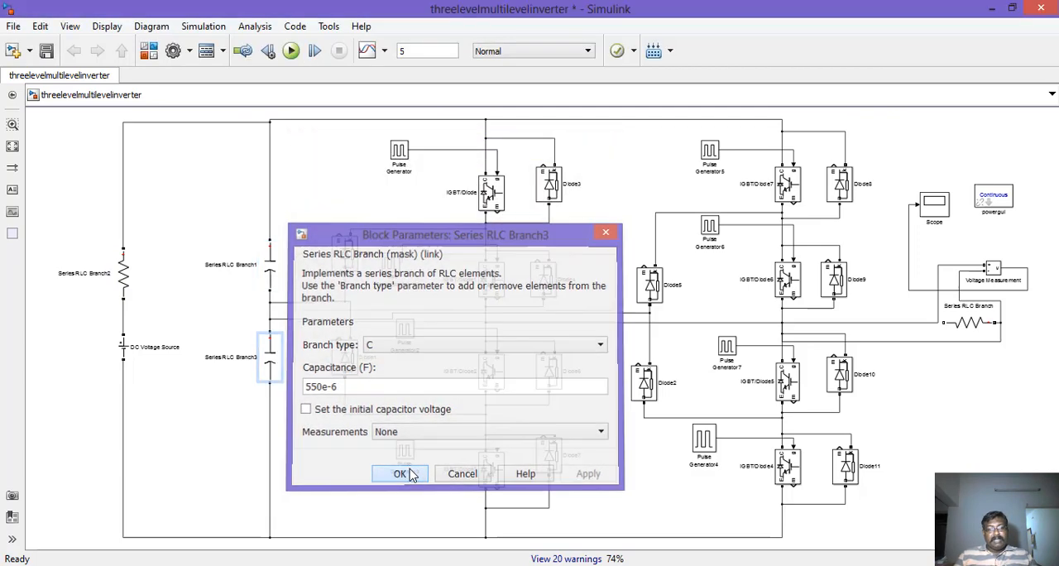
pyautogui.click(400, 474)
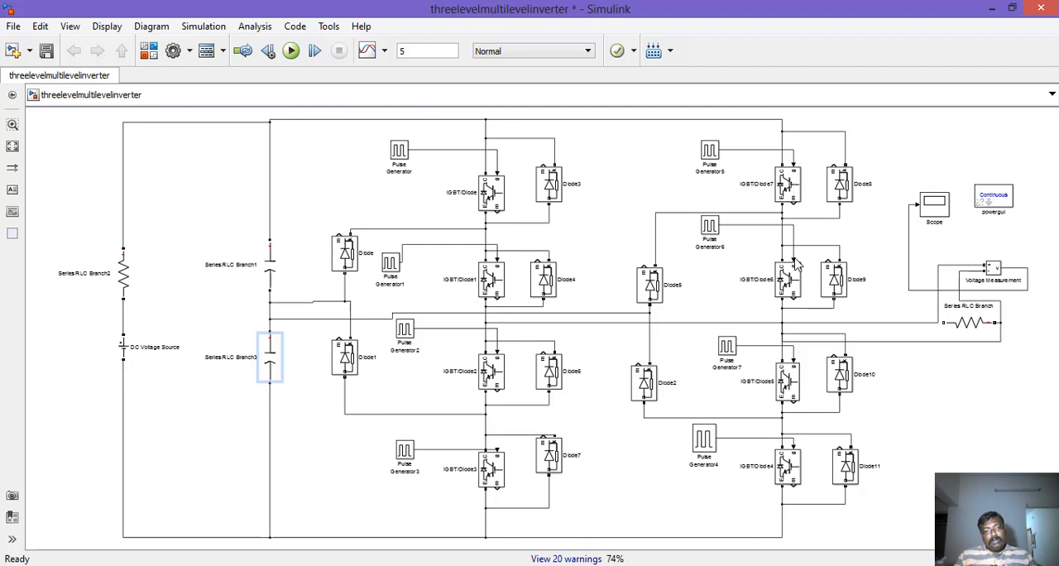
pyautogui.moveTo(500, 206)
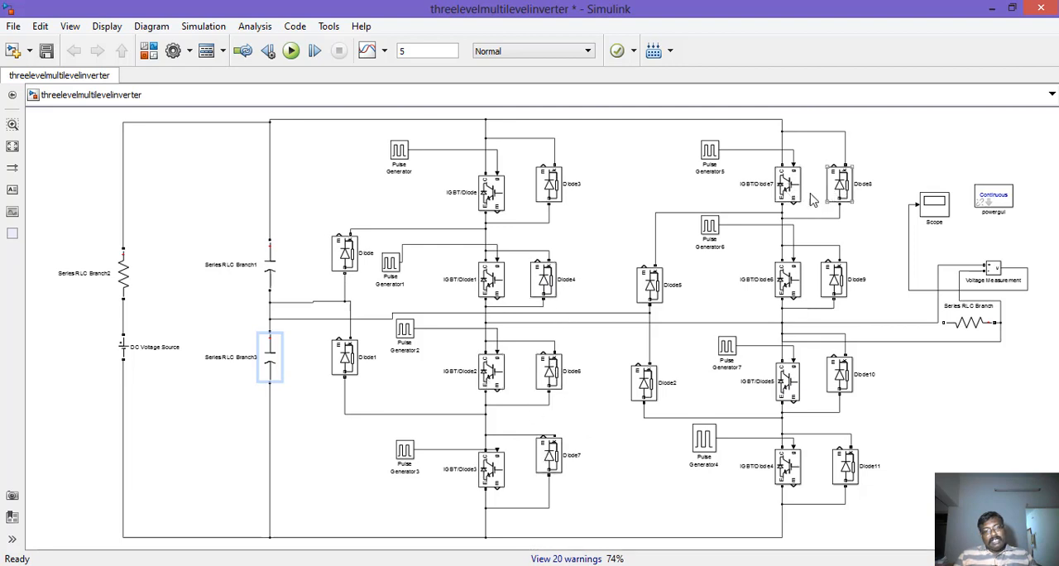
pyautogui.moveTo(810, 468)
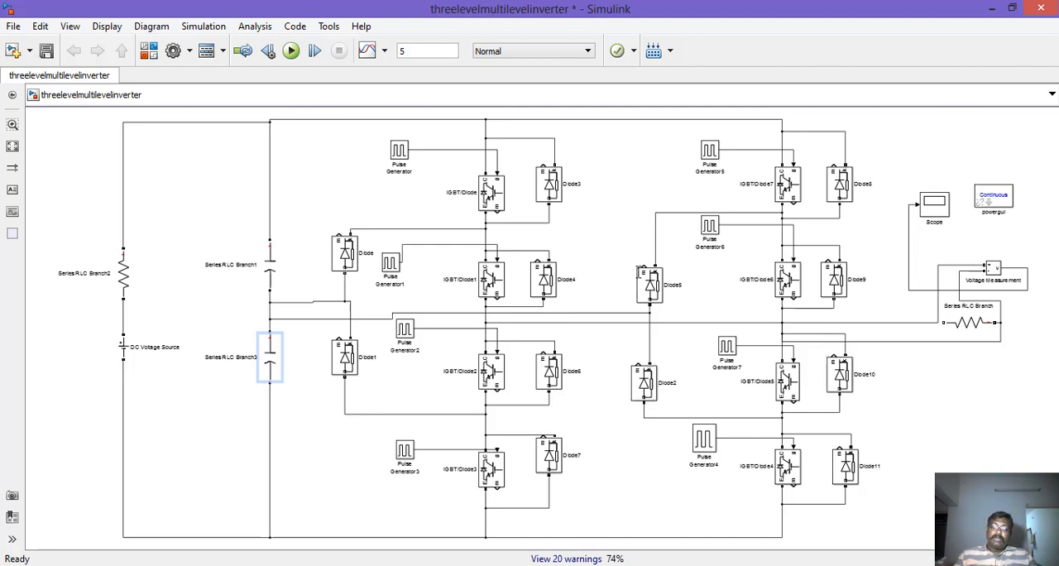
pyautogui.moveTo(609, 321)
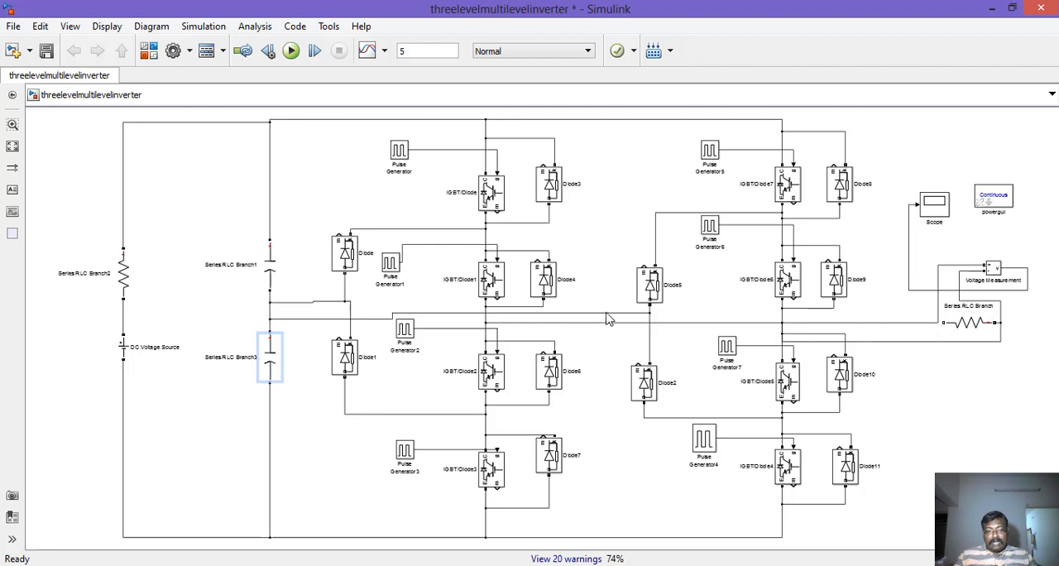
pyautogui.moveTo(753, 328)
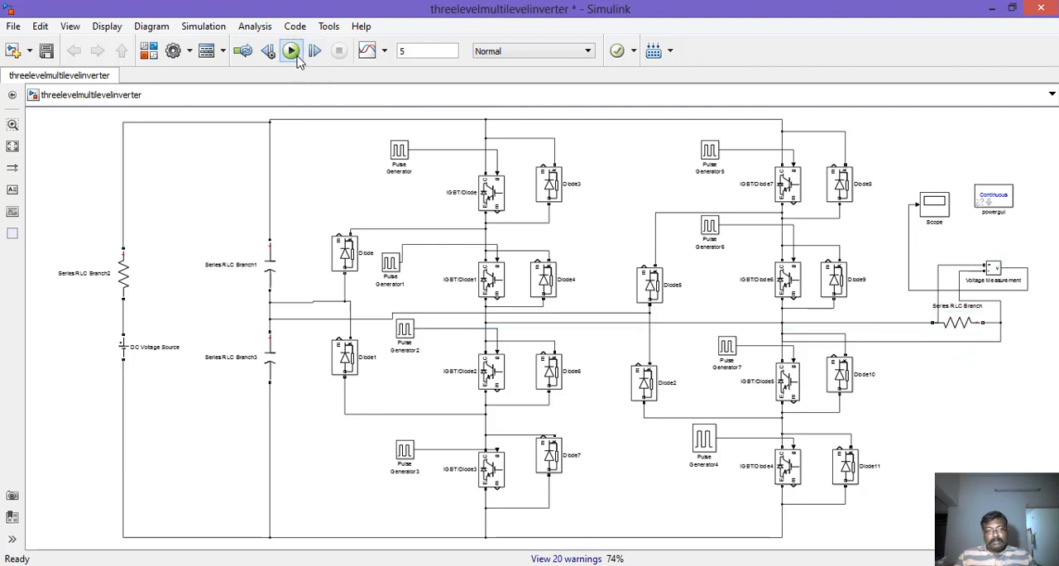
# - Run the inverter simulation to completion and check the Scope output
pyautogui.click(291, 50)
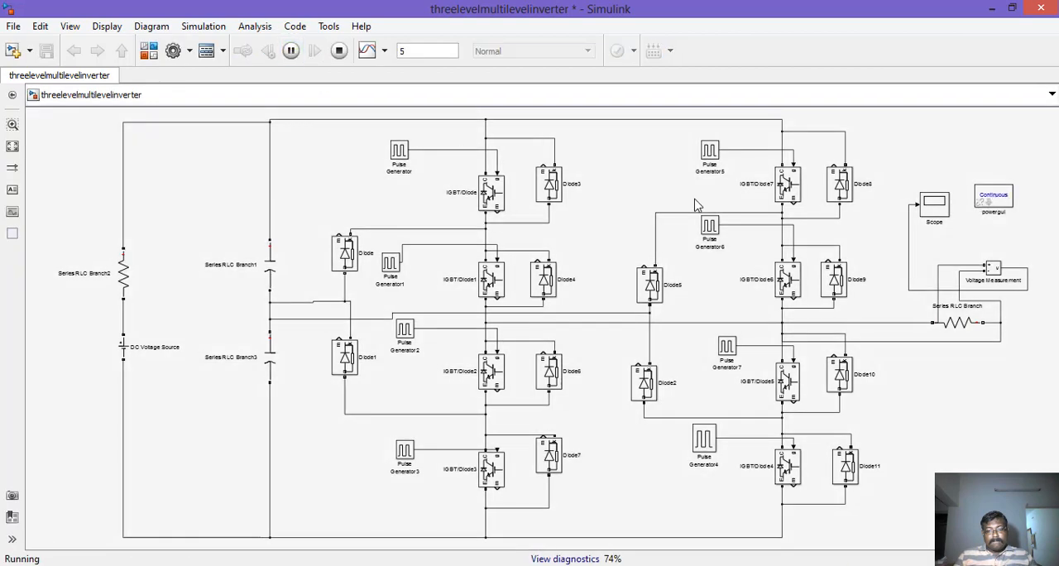
pyautogui.doubleClick(934, 204)
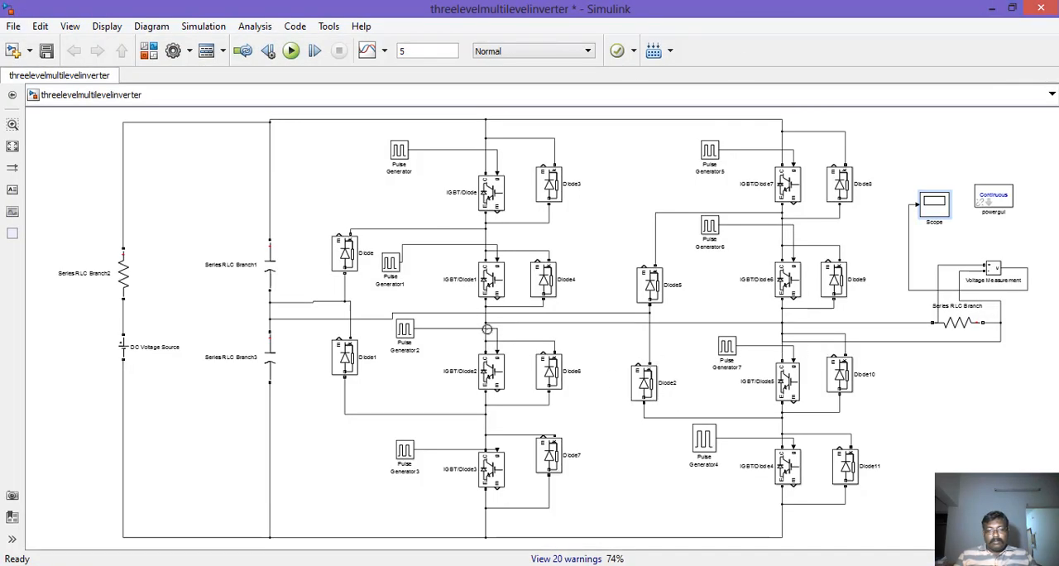
pyautogui.moveTo(444, 187)
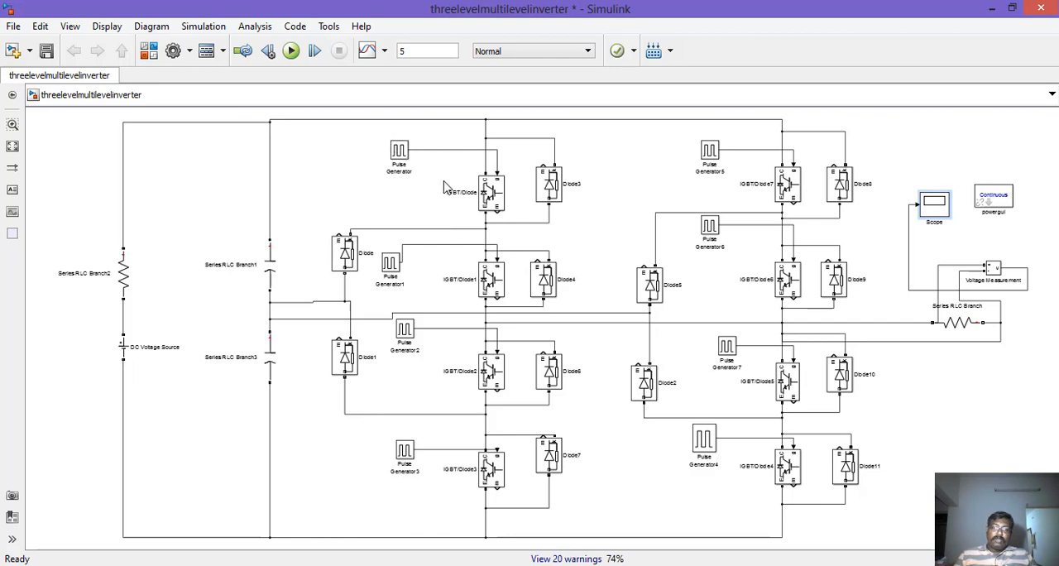
pyautogui.click(400, 151)
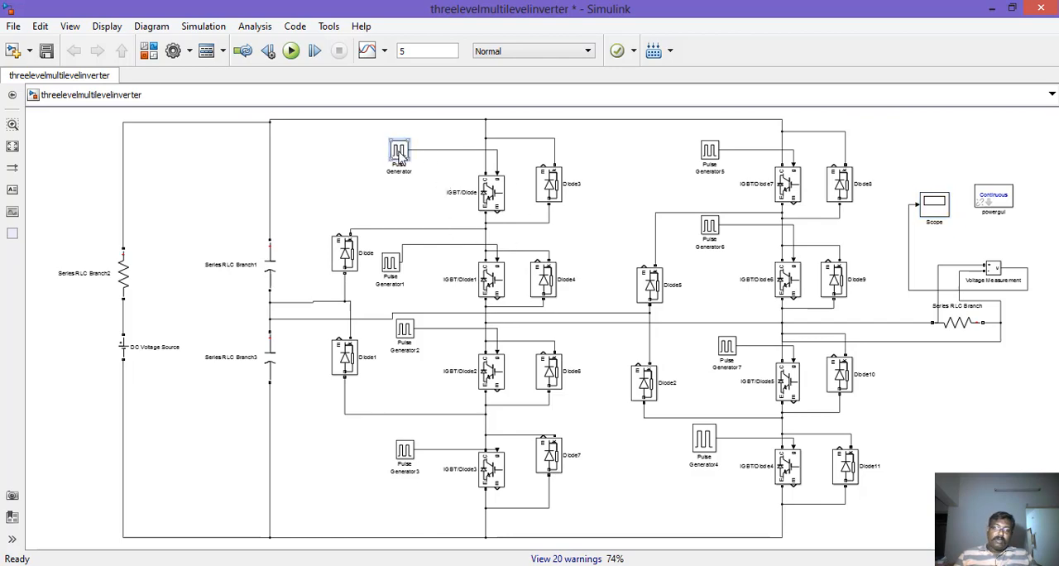
# - Set the first pulse generators' 20e-3 s period, pulse width and phase delay (e.g. 87.5, 62.5e-4)
pyautogui.doubleClick(399, 149)
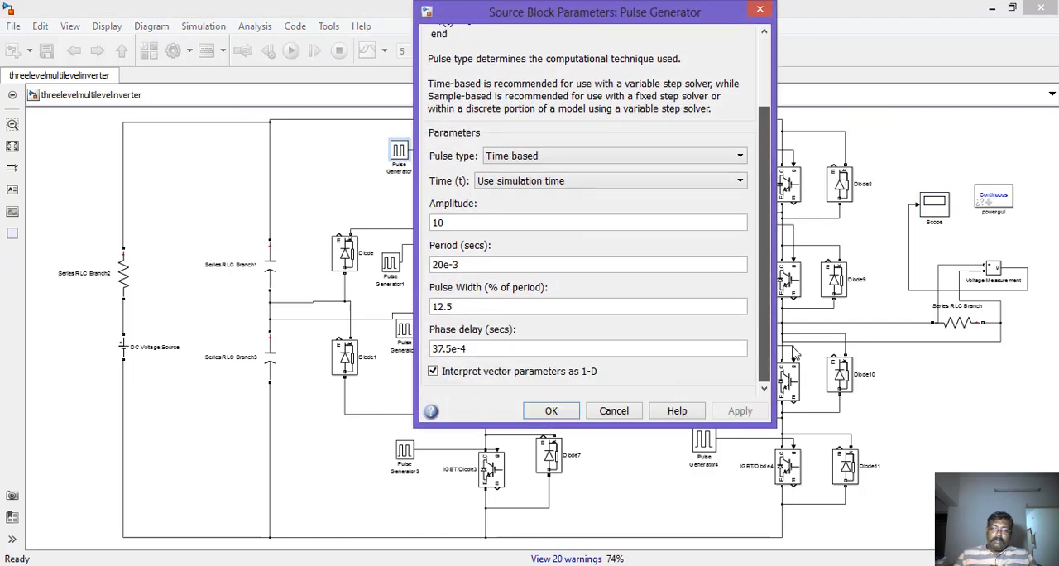
pyautogui.moveTo(510, 291)
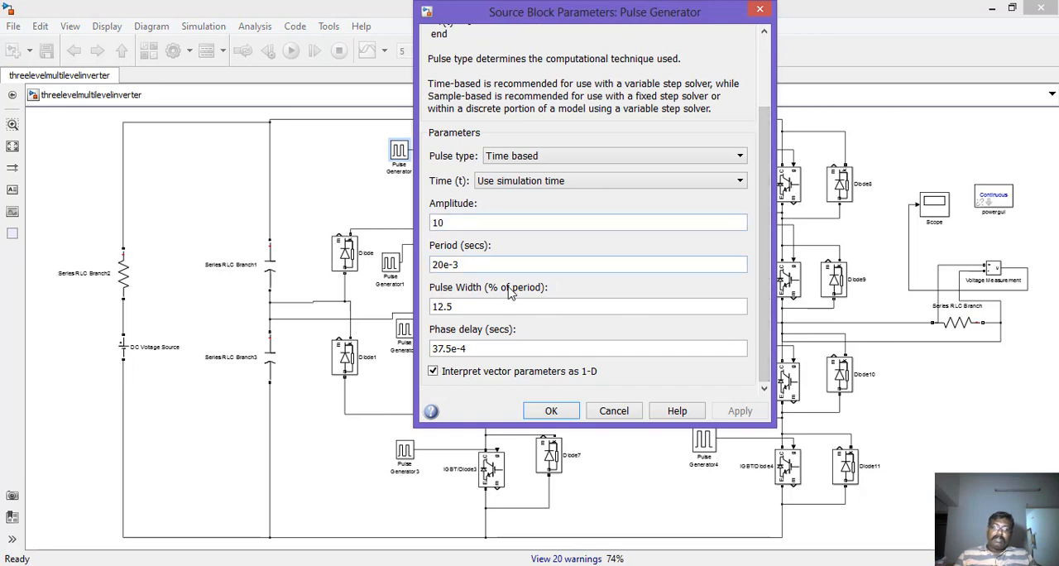
pyautogui.moveTo(652, 348)
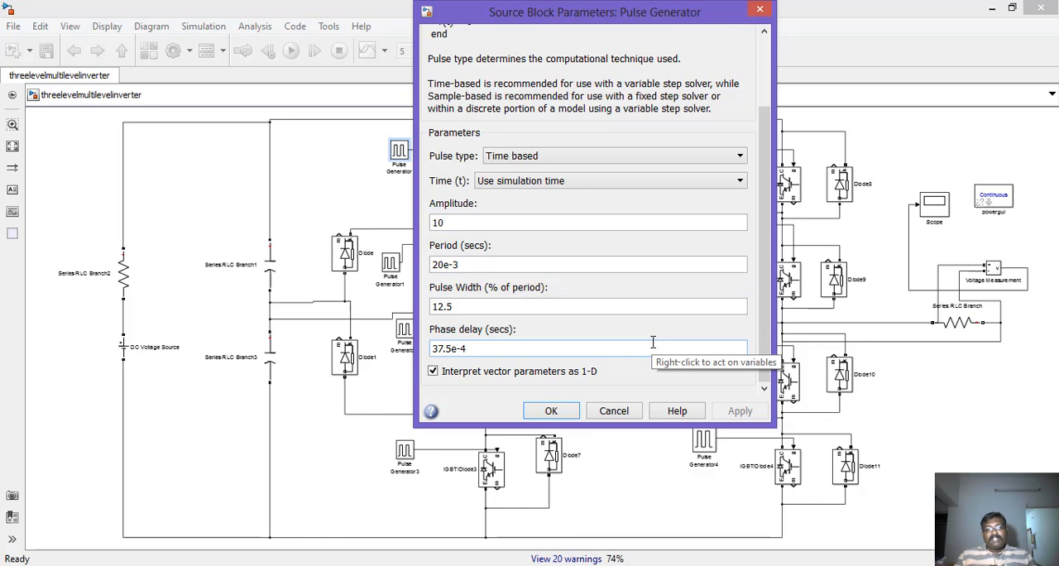
pyautogui.moveTo(551, 410)
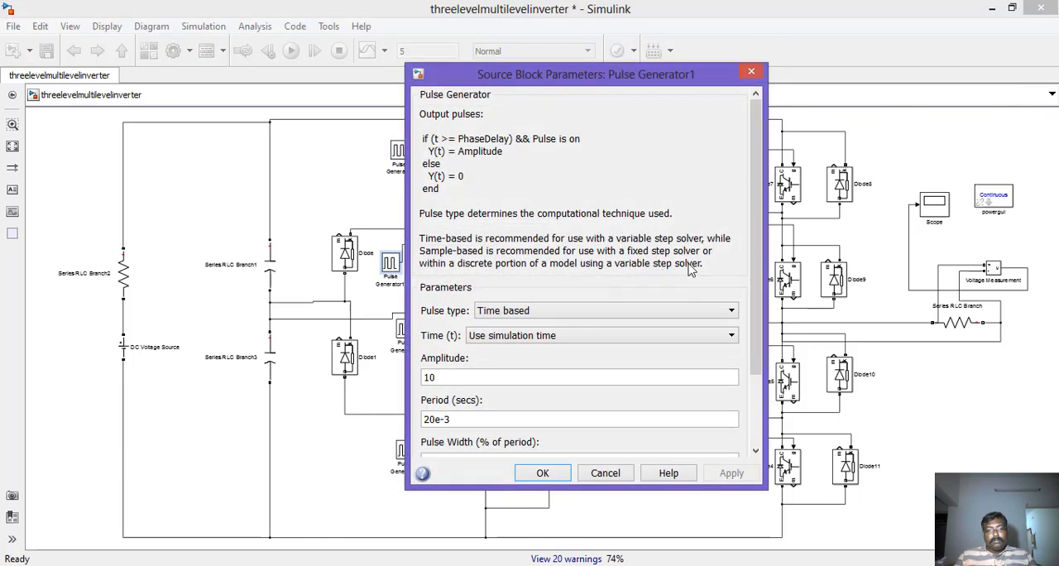
pyautogui.scroll(-3)
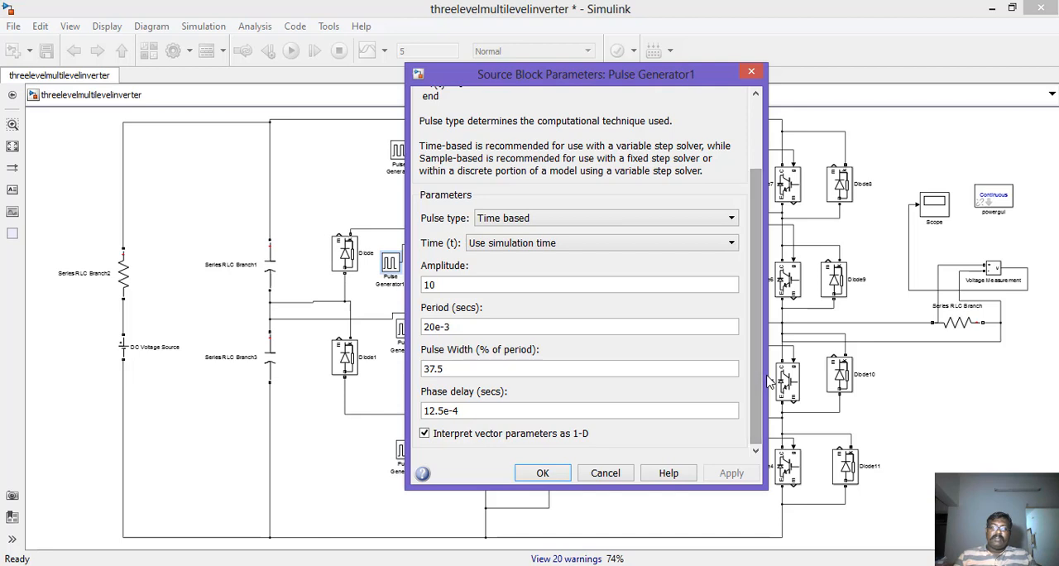
pyautogui.moveTo(740, 361)
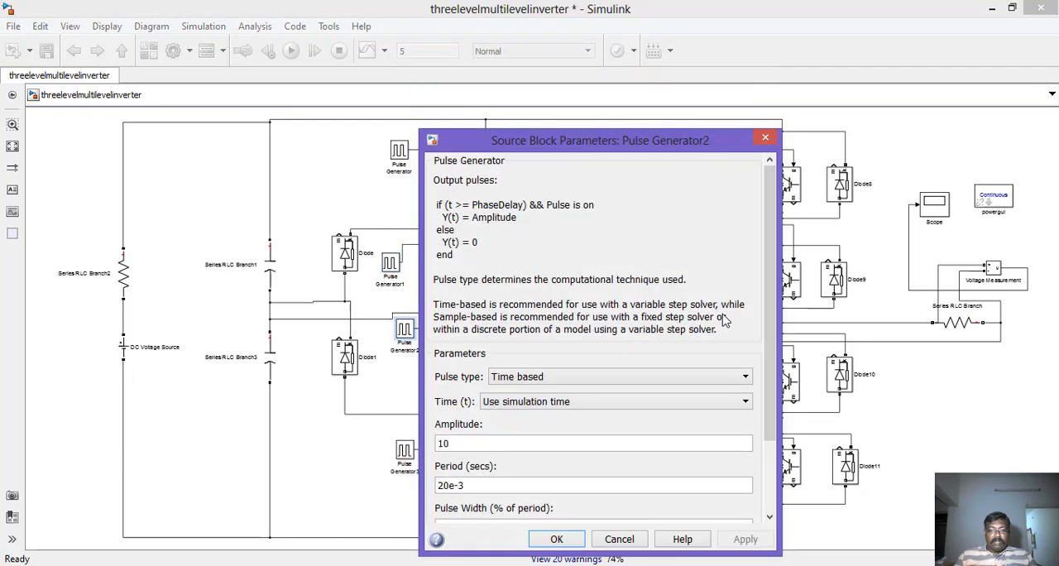
pyautogui.scroll(-3)
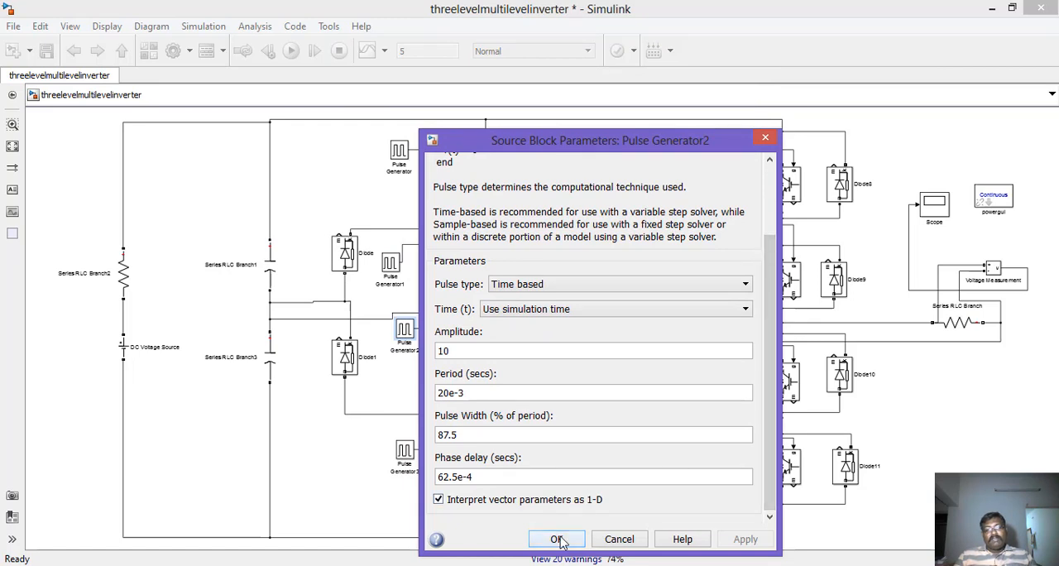
pyautogui.click(556, 540)
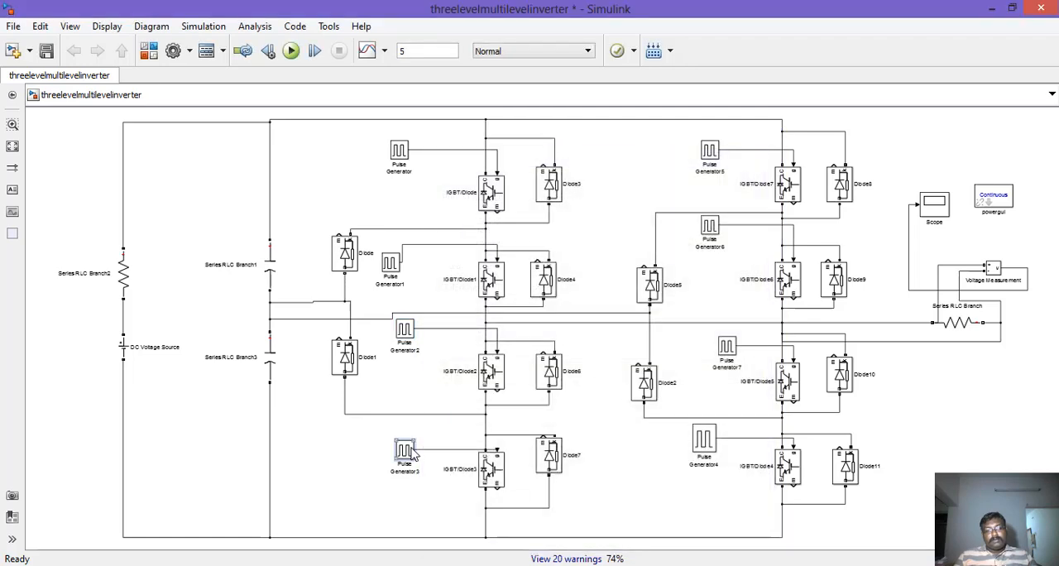
# - Set Pulse Generator3 and Pulse Generator5 pulse widths and phase delays and accept them
pyautogui.doubleClick(404, 450)
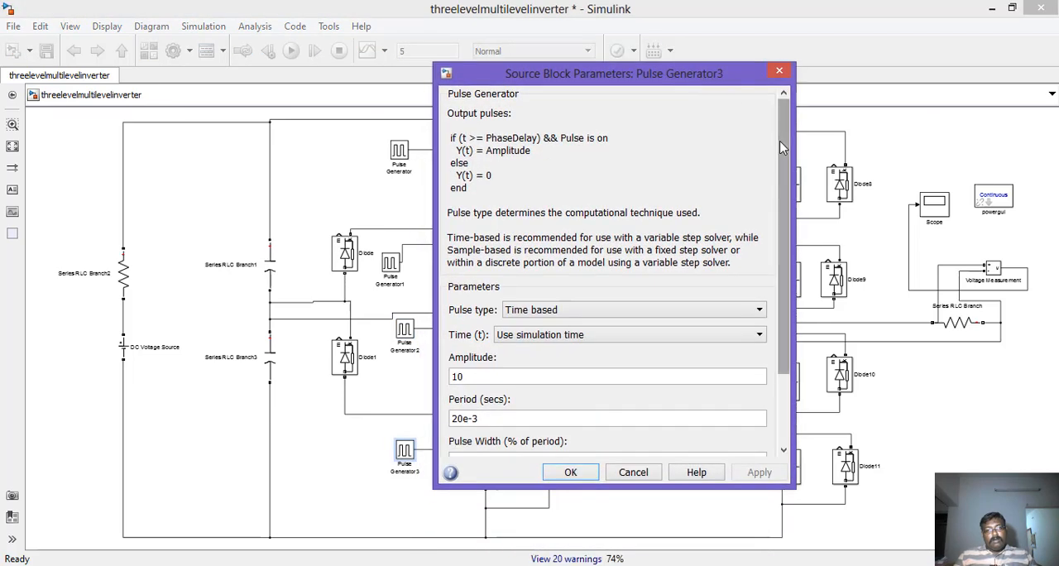
pyautogui.scroll(-3)
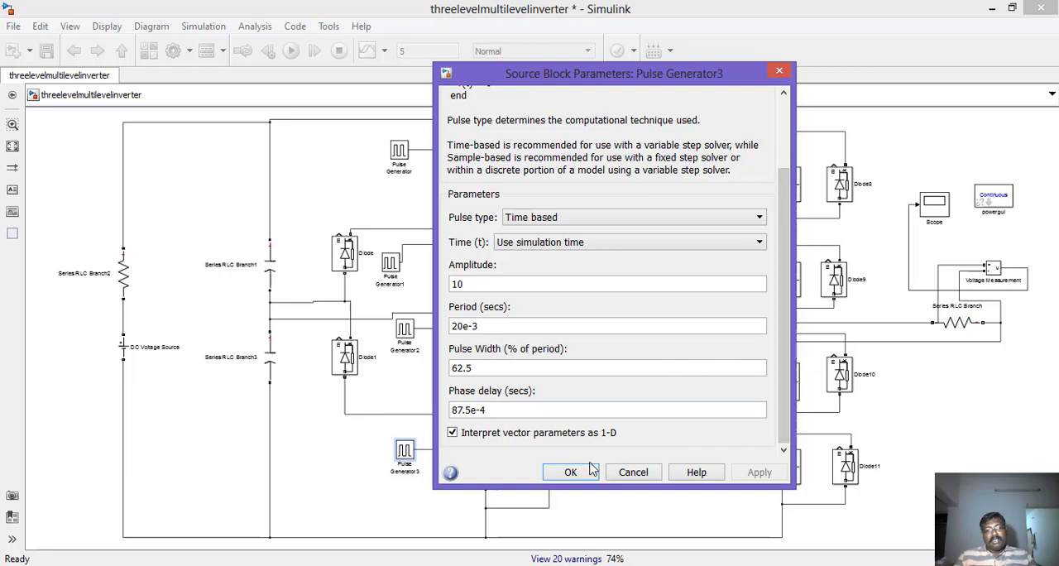
pyautogui.click(569, 472)
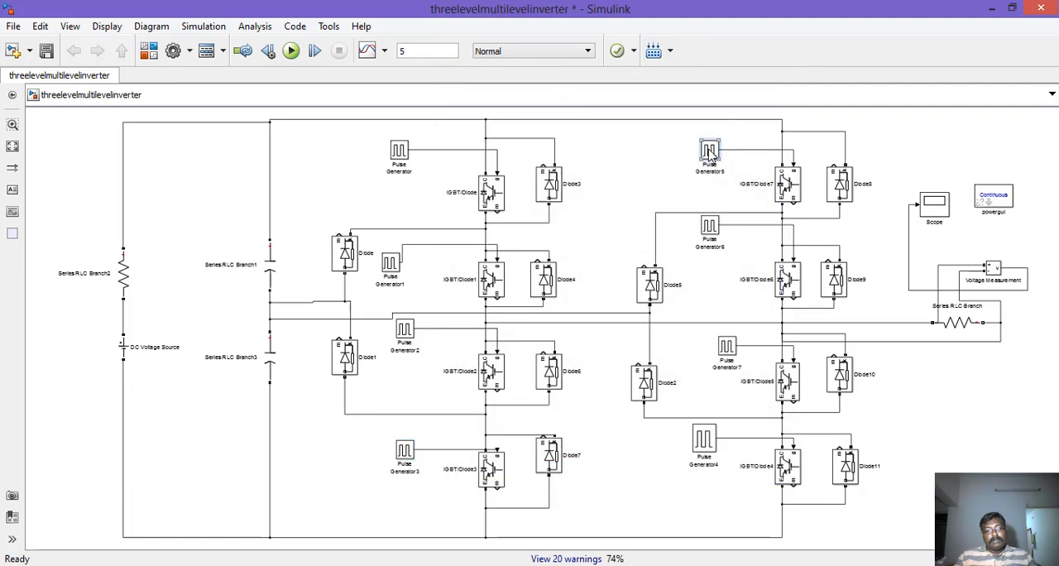
pyautogui.doubleClick(708, 151)
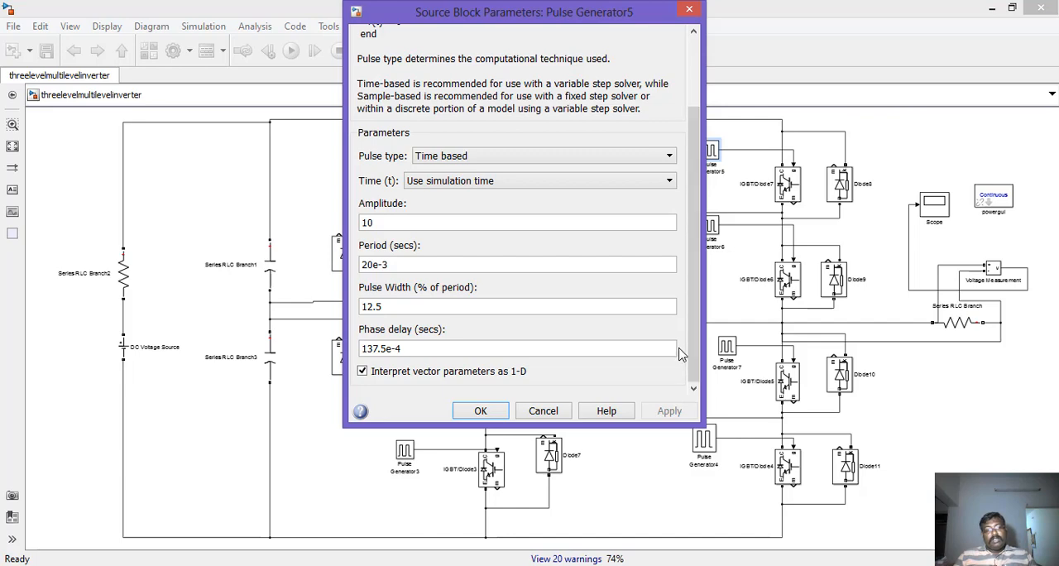
pyautogui.moveTo(480, 410)
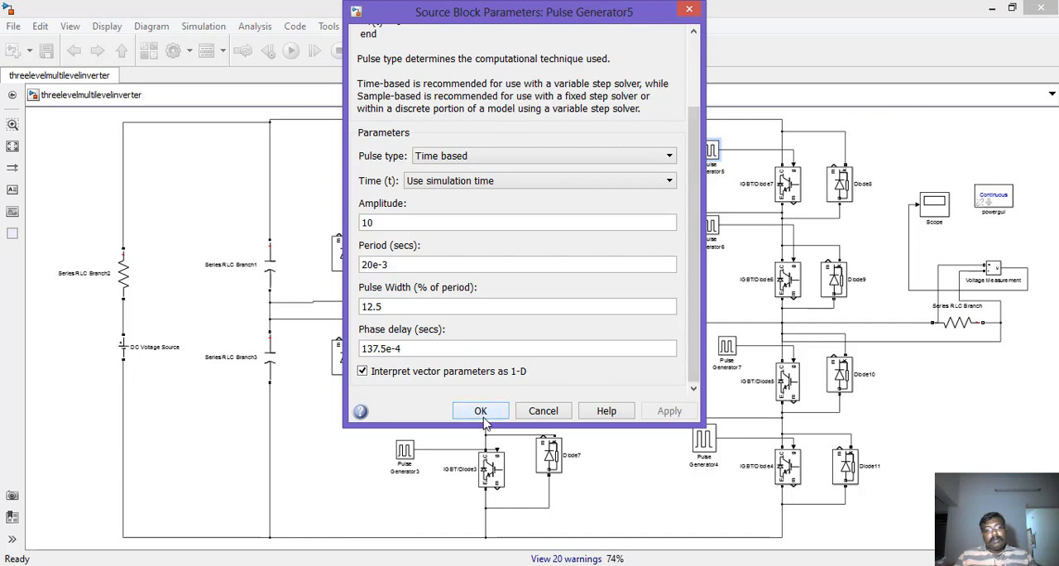
pyautogui.click(480, 411)
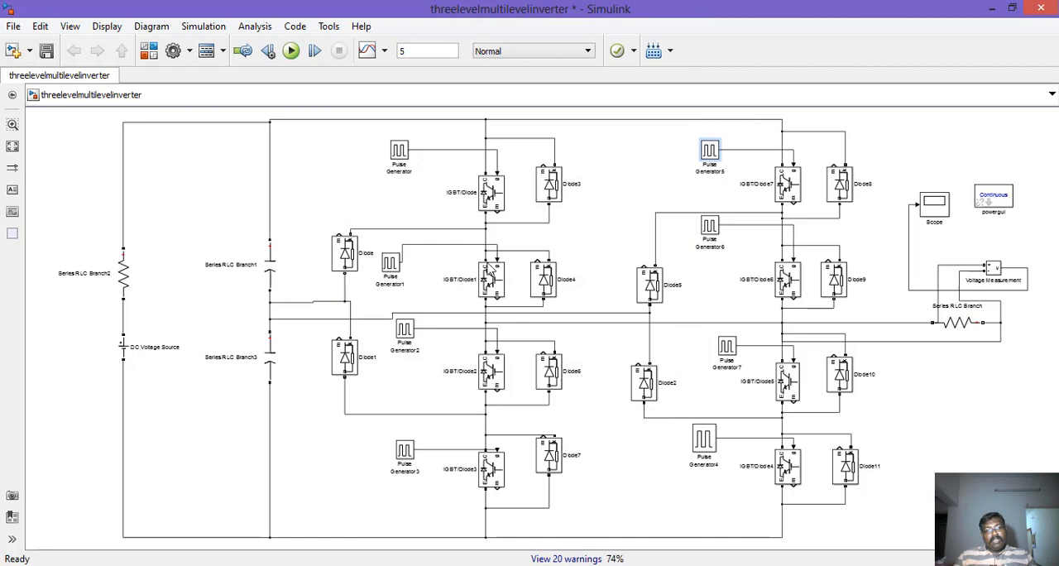
pyautogui.moveTo(710, 420)
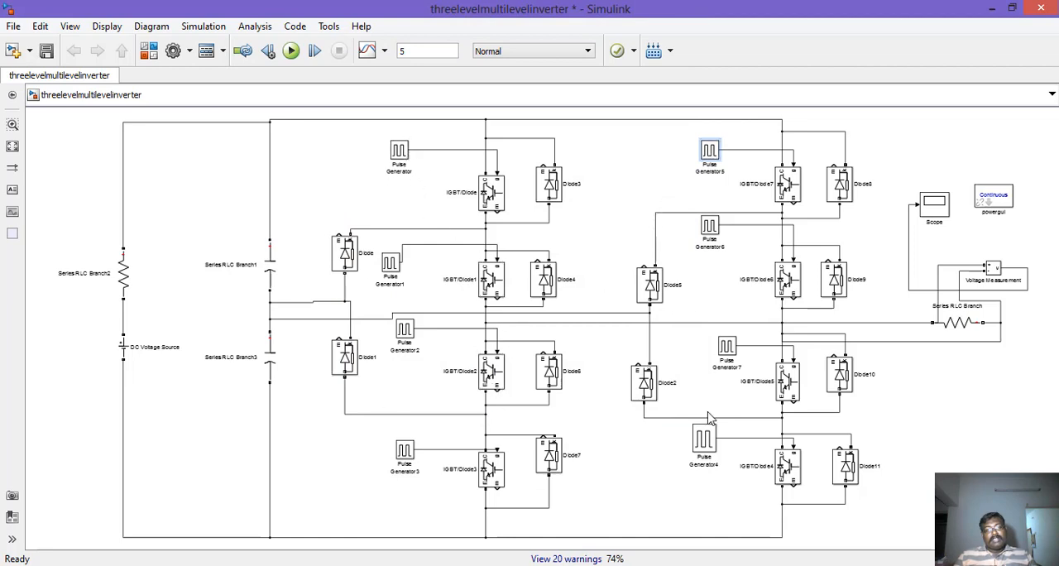
# - Set Pulse Generator6 pulse width and 112.5e-4 phase delay and accept it
pyautogui.click(708, 225)
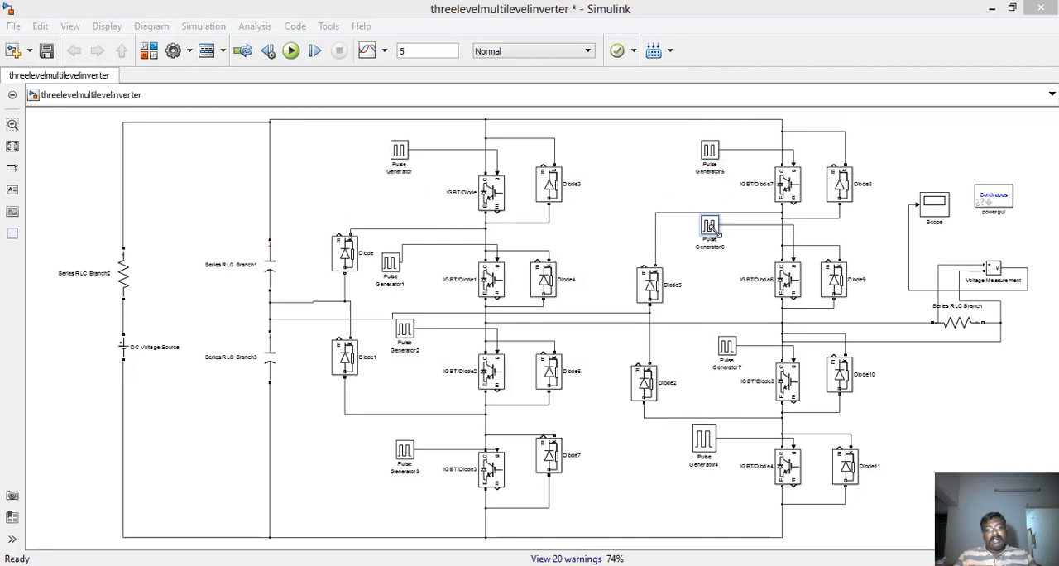
pyautogui.doubleClick(710, 225)
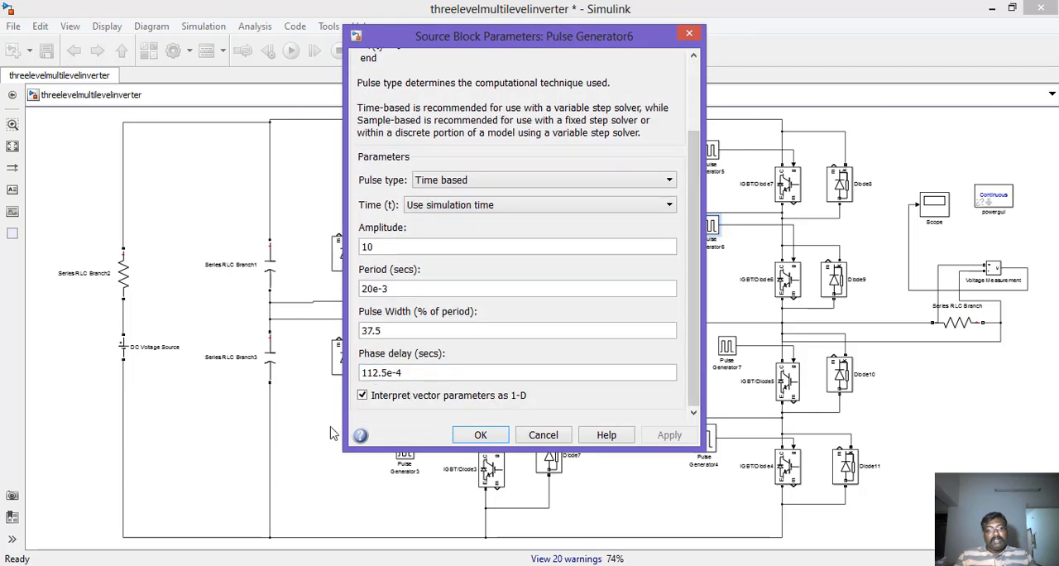
pyautogui.click(516, 372)
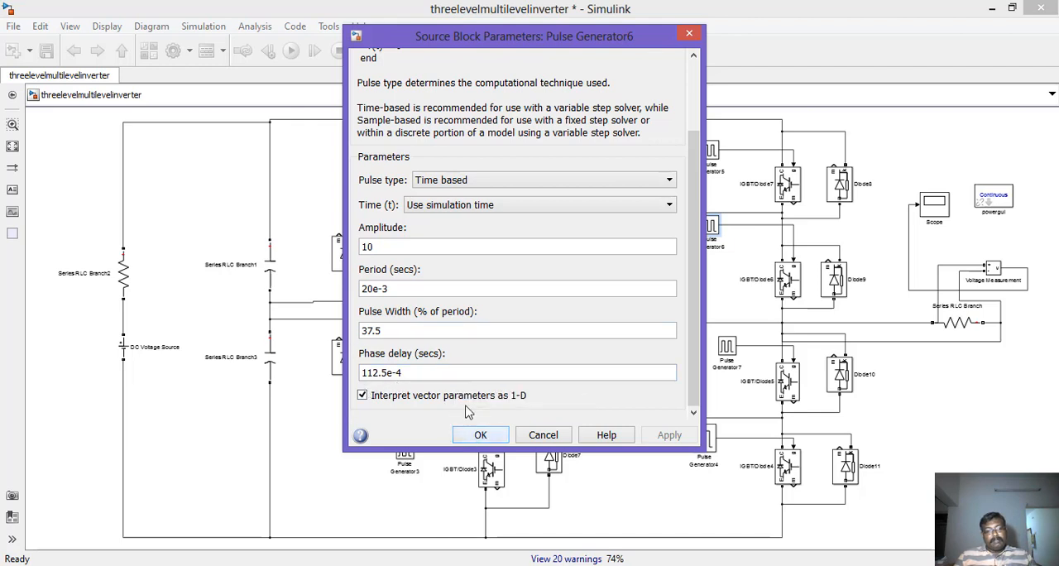
pyautogui.moveTo(407, 336)
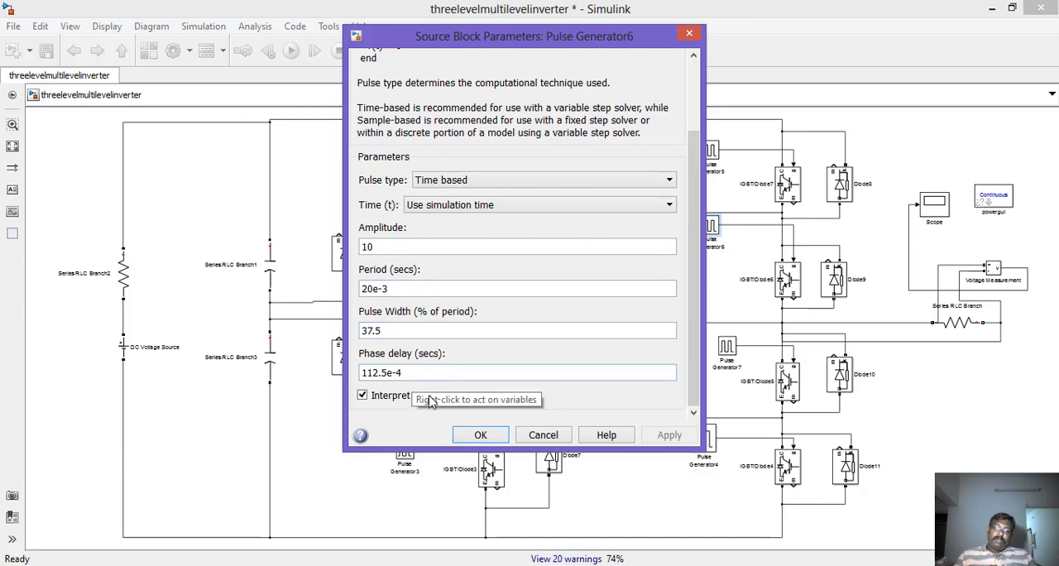
pyautogui.click(480, 433)
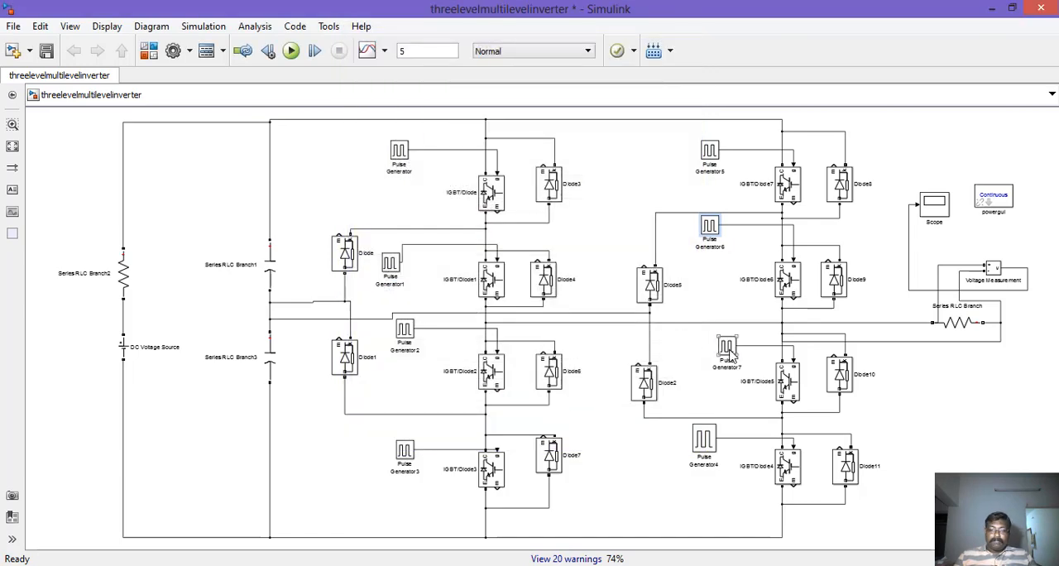
# - Set Pulse Generator7 and Pulse Generator4 phase delays (162.5e-4, 187.5e-4) and accept them
pyautogui.doubleClick(727, 346)
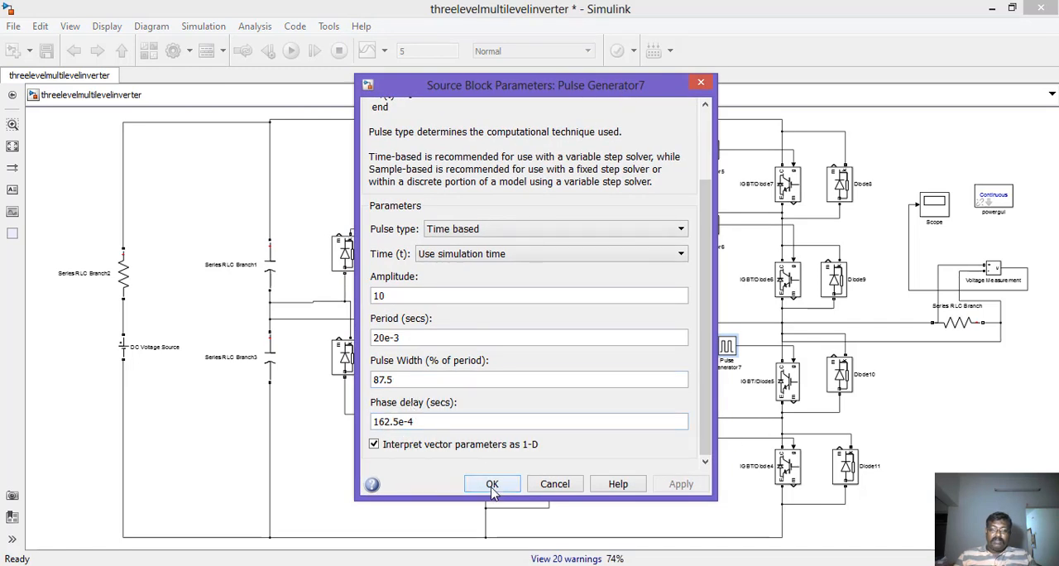
pyautogui.click(492, 484)
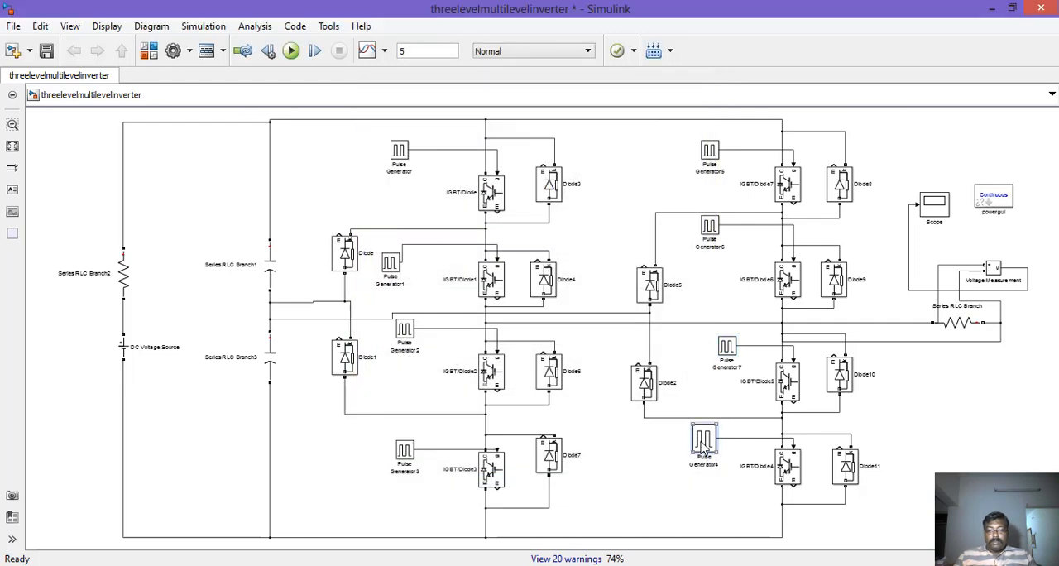
pyautogui.doubleClick(706, 439)
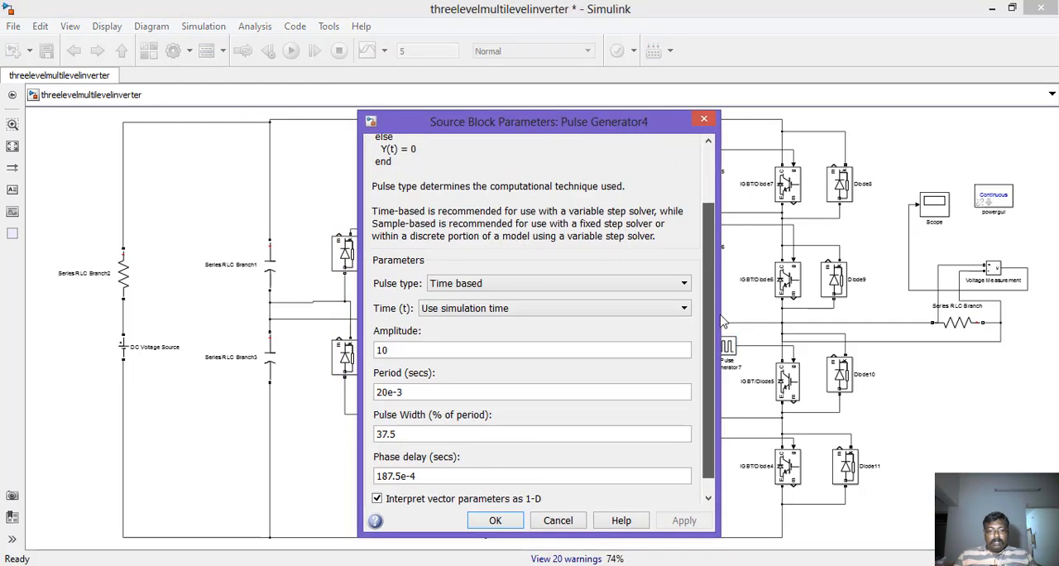
pyautogui.scroll(-3)
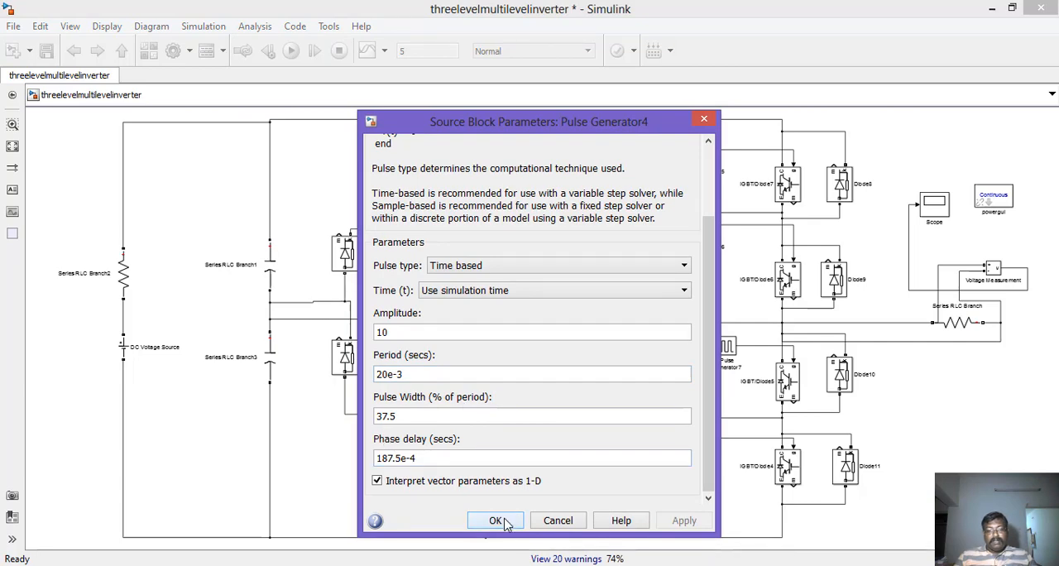
pyautogui.click(497, 520)
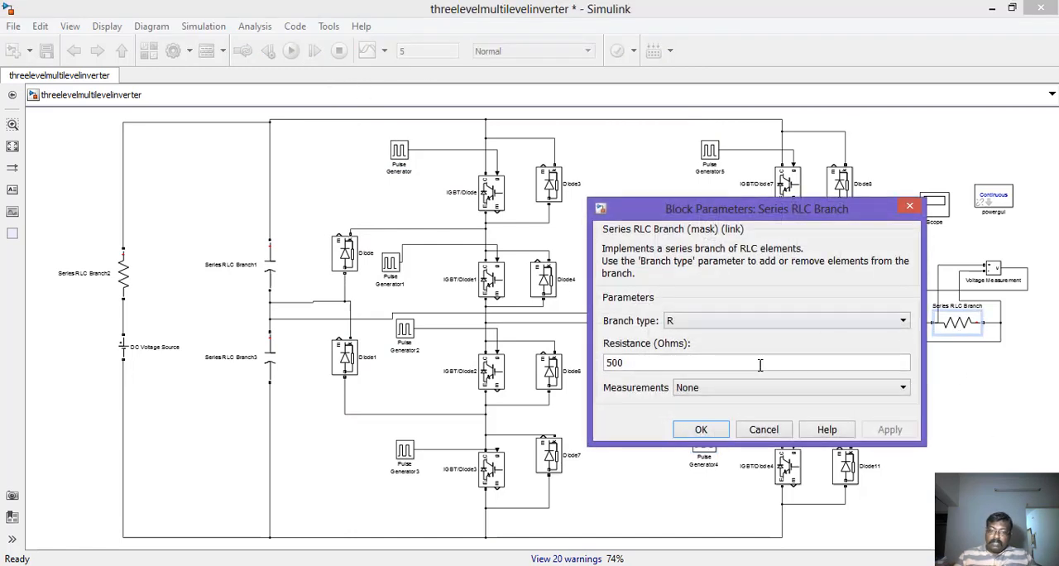
# - Accept the 500 Ω load, run for 0.1 s and view the ±200 V stepped output in the Scope
pyautogui.click(700, 429)
pyautogui.write('0.1')
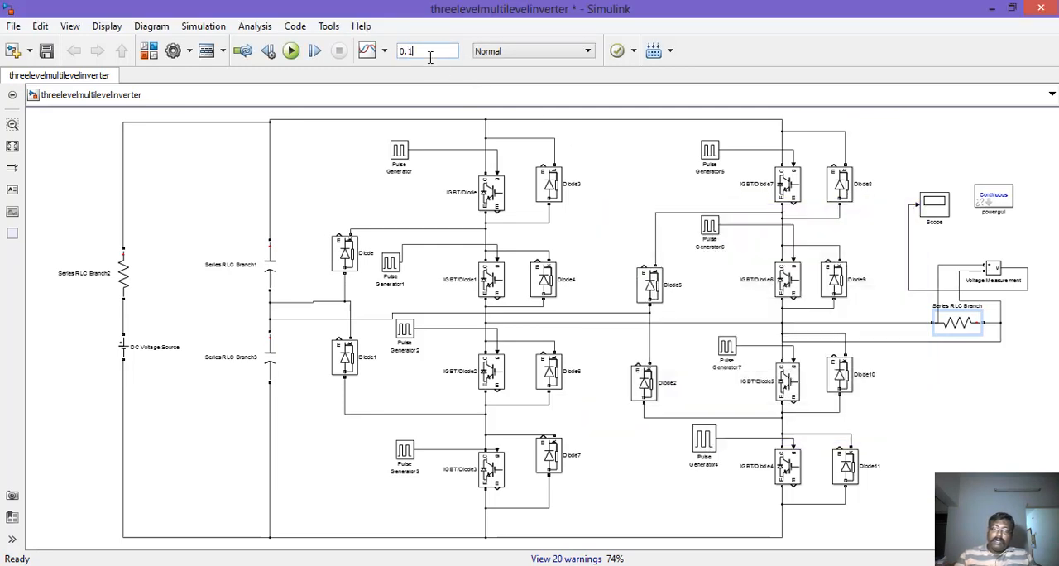
pyautogui.click(291, 50)
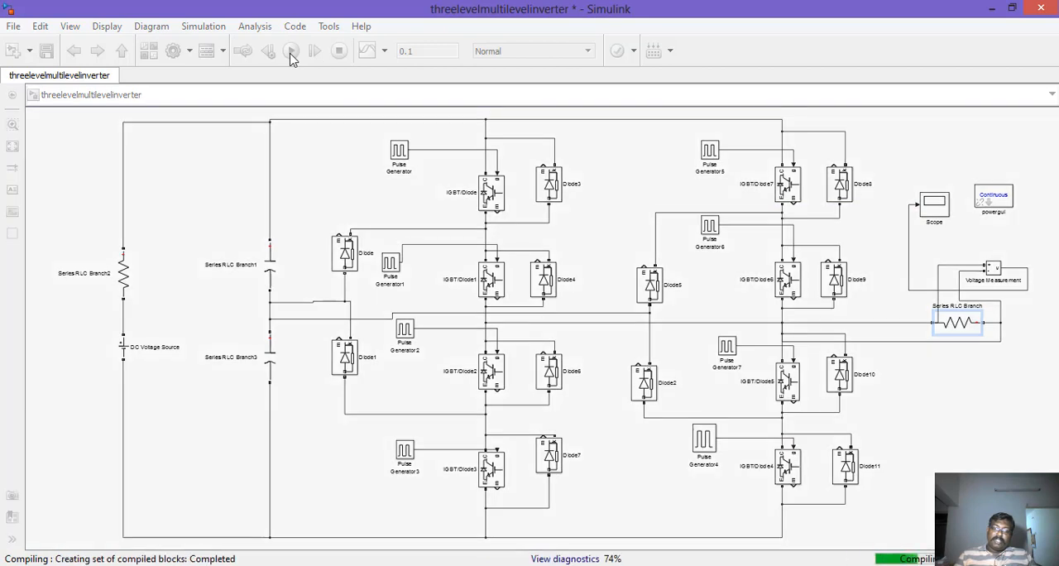
pyautogui.click(291, 50)
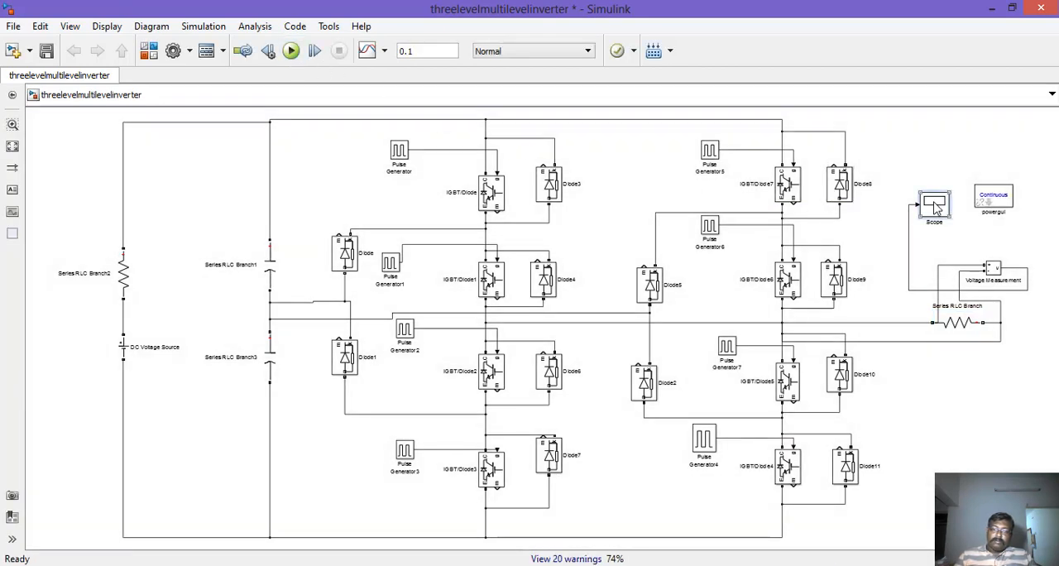
pyautogui.doubleClick(934, 206)
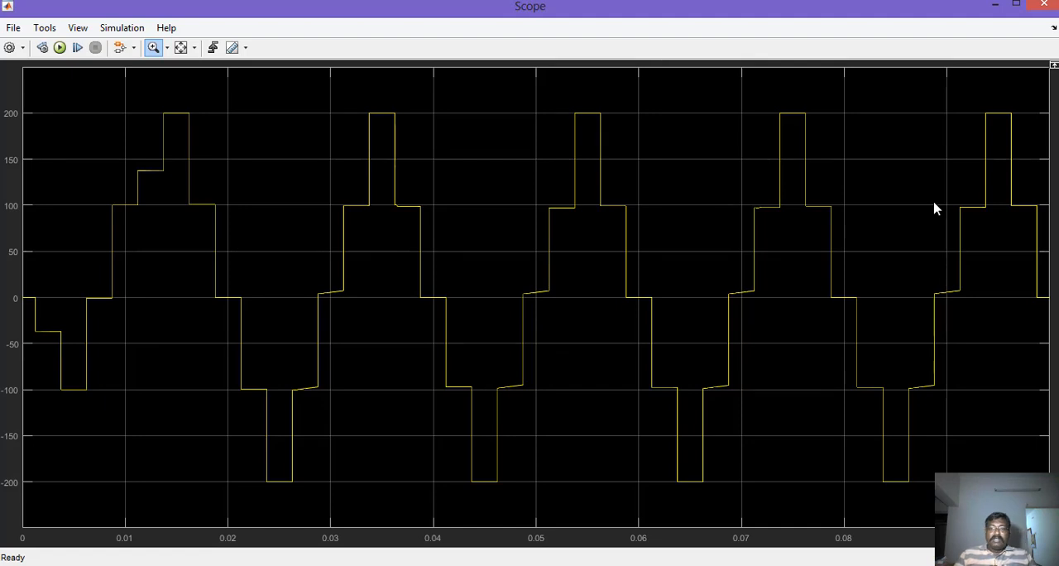